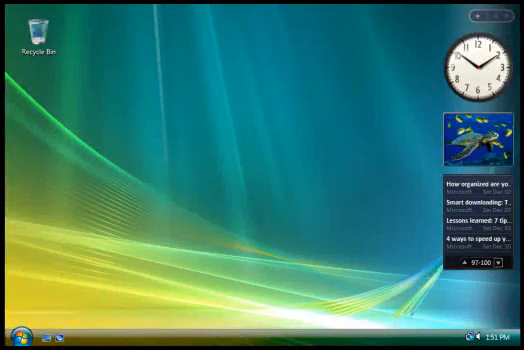
Step: Open the Start menu to reveal Internet Explorer, Windows Mail, Notepad, Paint and other programs
click(17, 332)
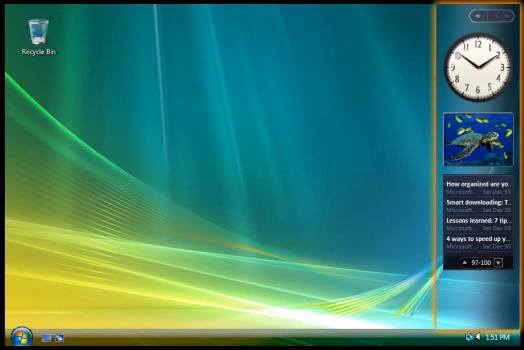
mouse_move(272, 178)
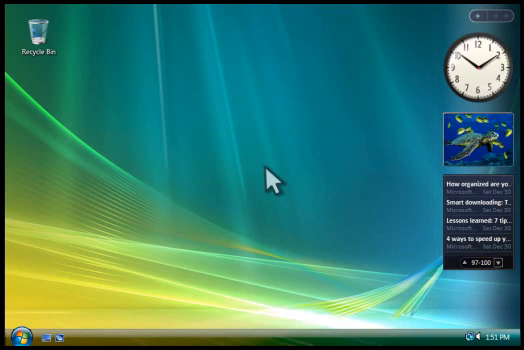
mouse_move(244, 198)
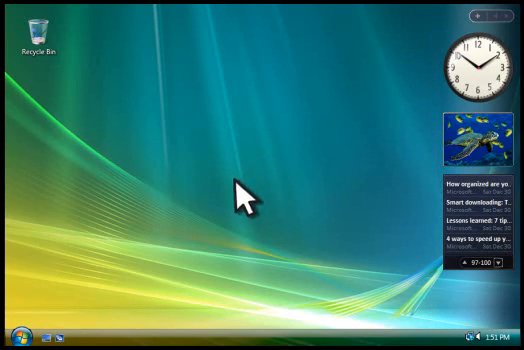
mouse_move(98, 288)
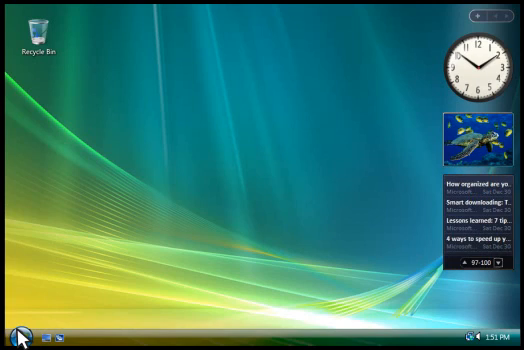
click(13, 332)
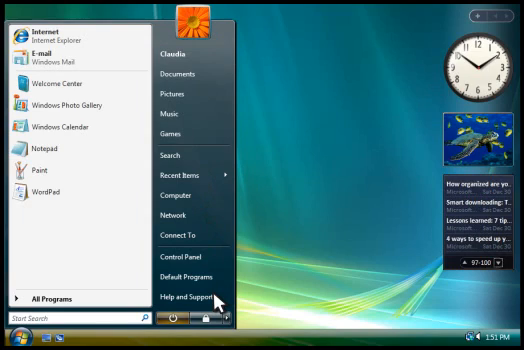
mouse_move(213, 215)
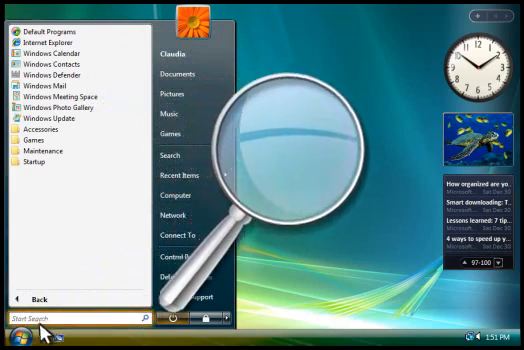
Step: Search the Start menu for 'wordpad' to narrow results to the WordPad entry
text(WP)
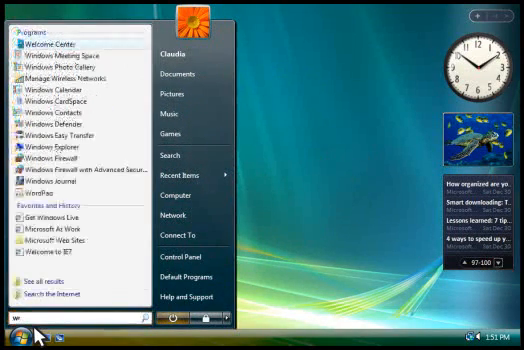
text(wordpad)
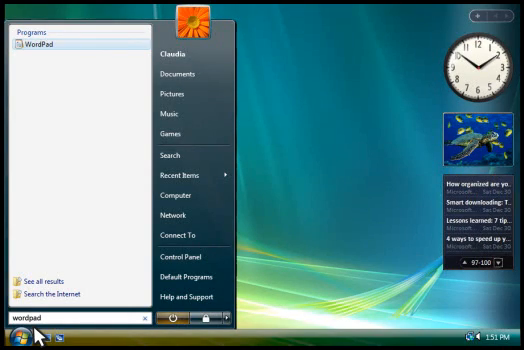
mouse_move(78, 200)
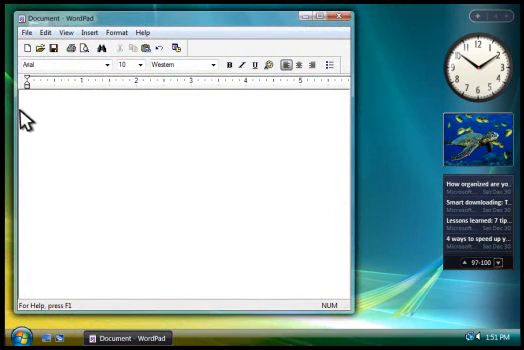
mouse_move(18, 302)
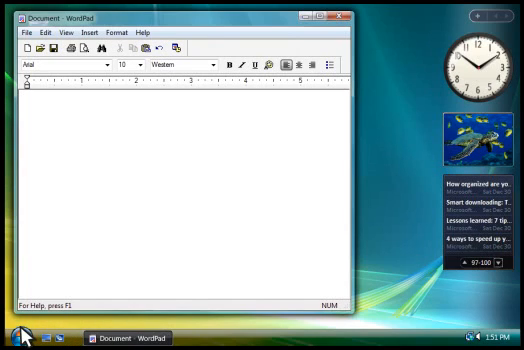
Step: Open the Start menu to launch Paint over the WordPad document
click(12, 338)
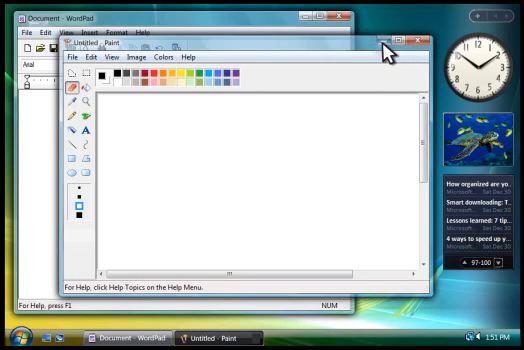
click(392, 40)
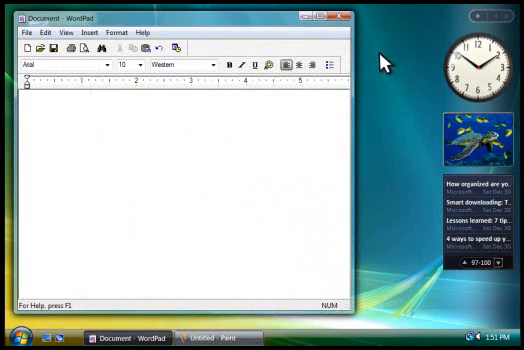
mouse_move(341, 192)
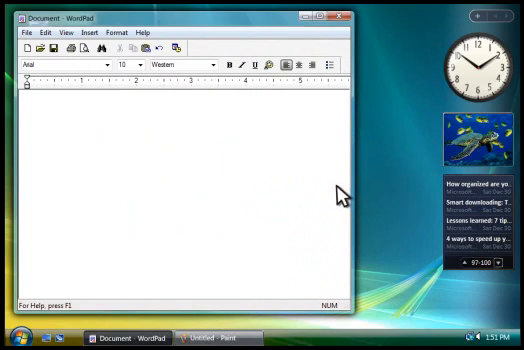
mouse_move(302, 297)
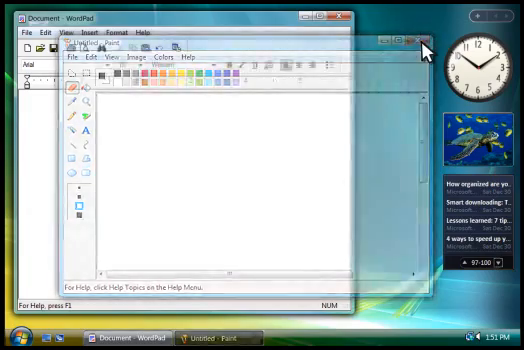
Step: Close the Paint window, leaving the desktop with only Sidebar gadgets
click(416, 36)
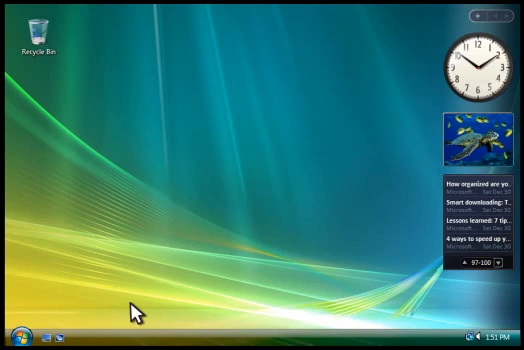
mouse_move(314, 307)
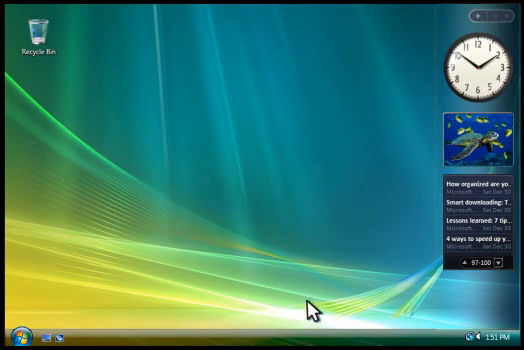